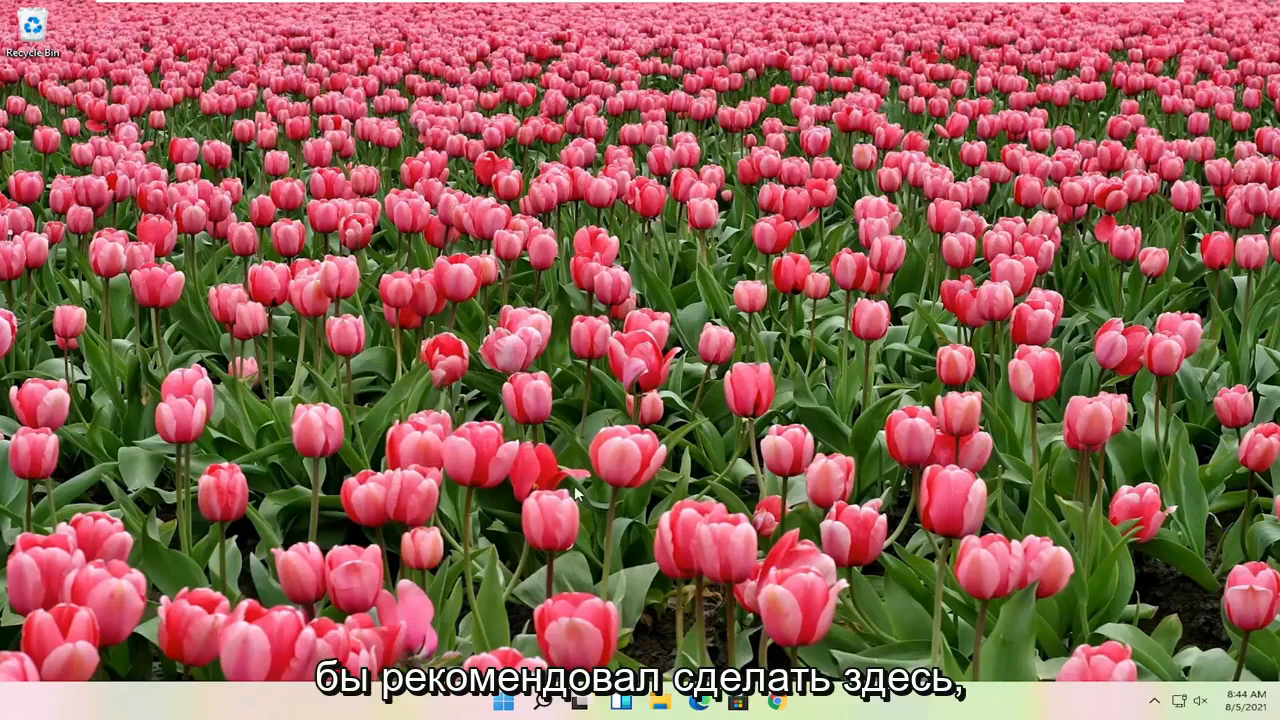
- Restart the computer from the Start button's Shut down or sign out menu
right_click(503, 700)
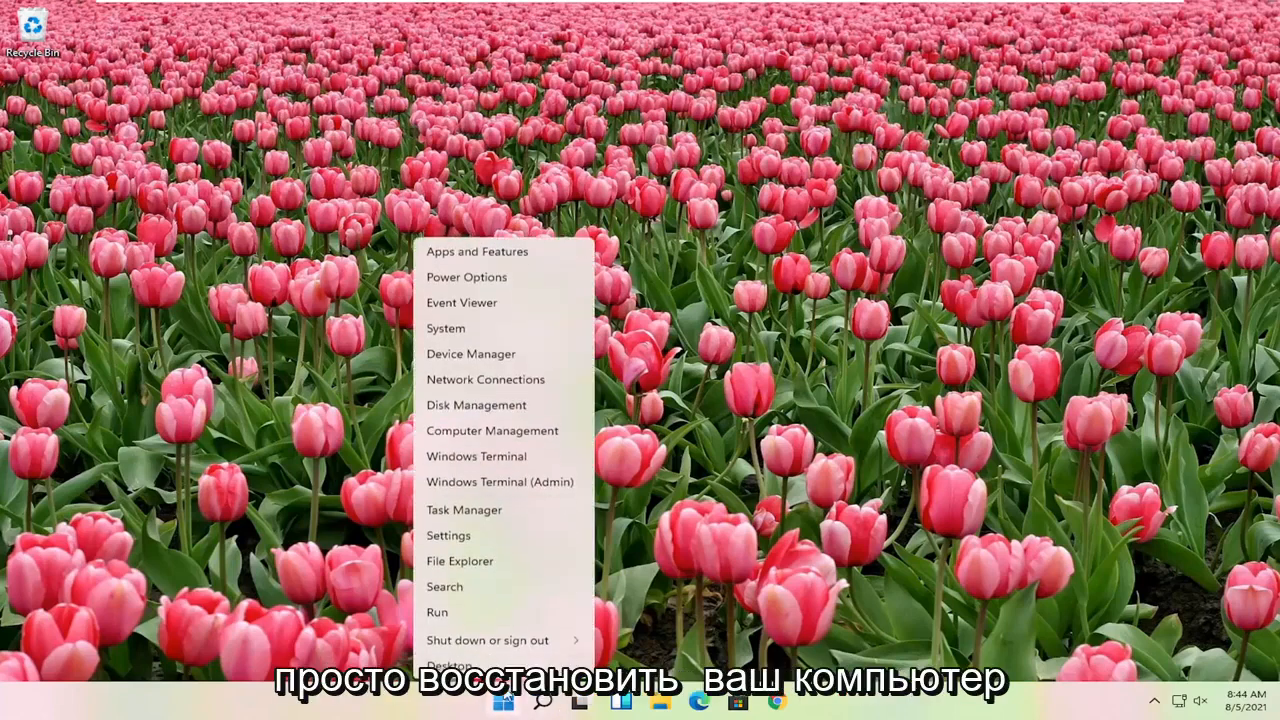
mouse_move(487, 638)
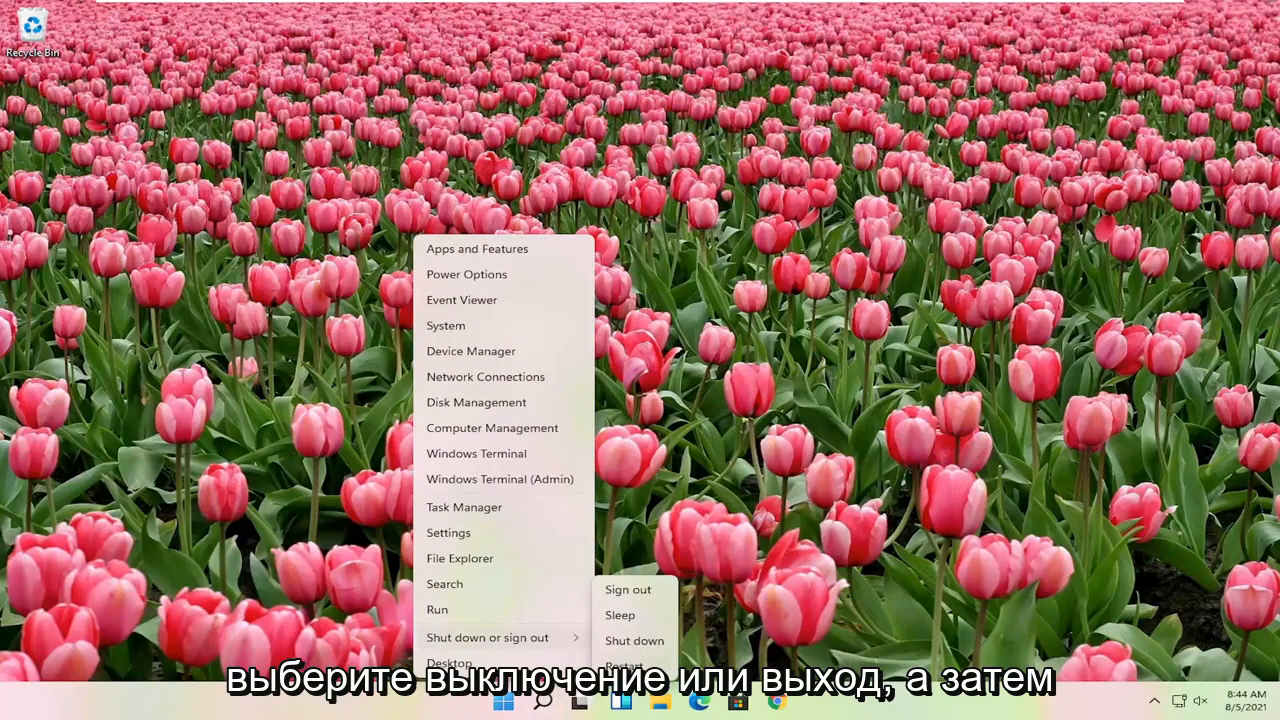
left_click(627, 589)
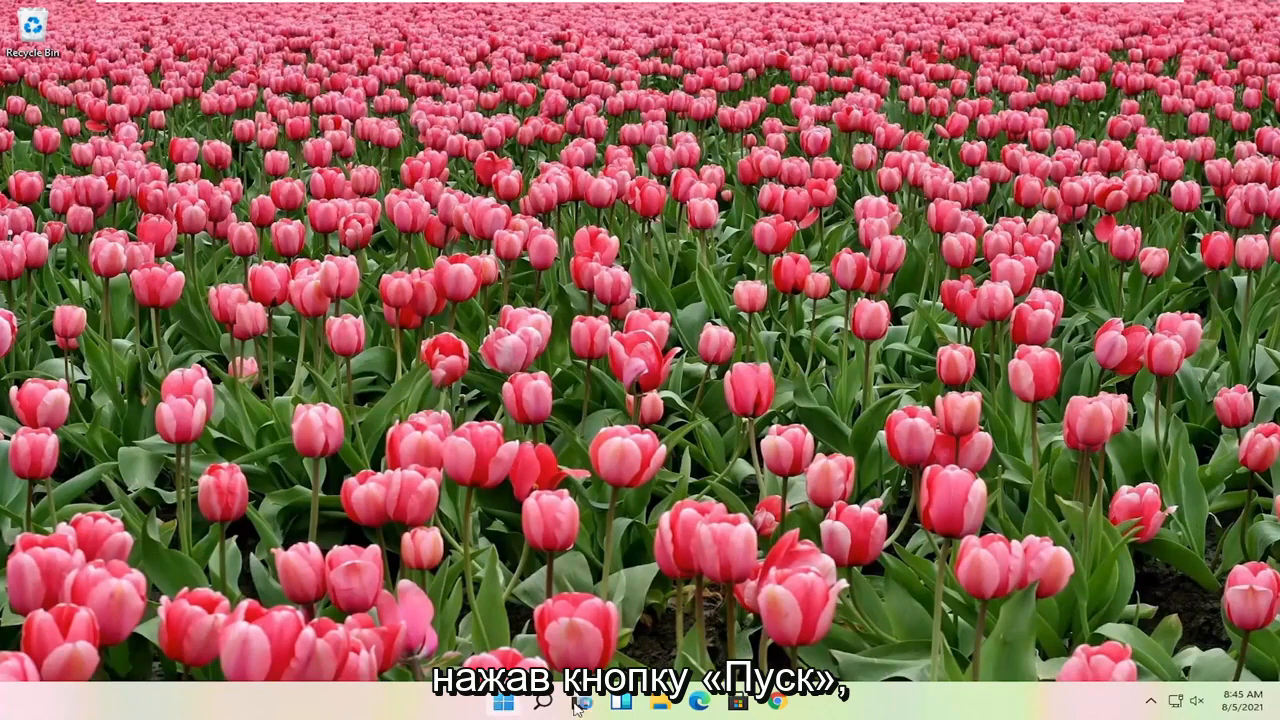
- Open Task Manager, locate Windows Explorer under Windows processes, and open its actions
right_click(504, 702)
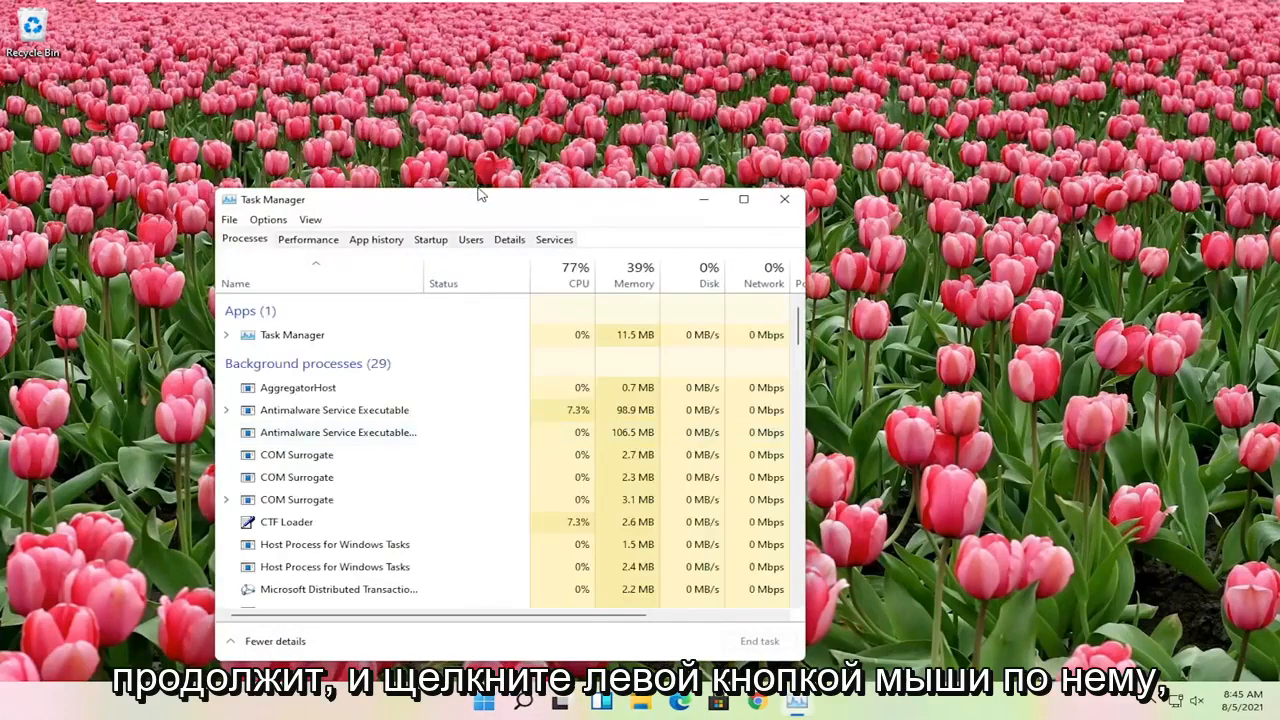
left_click_drag(480, 199, 663, 138)
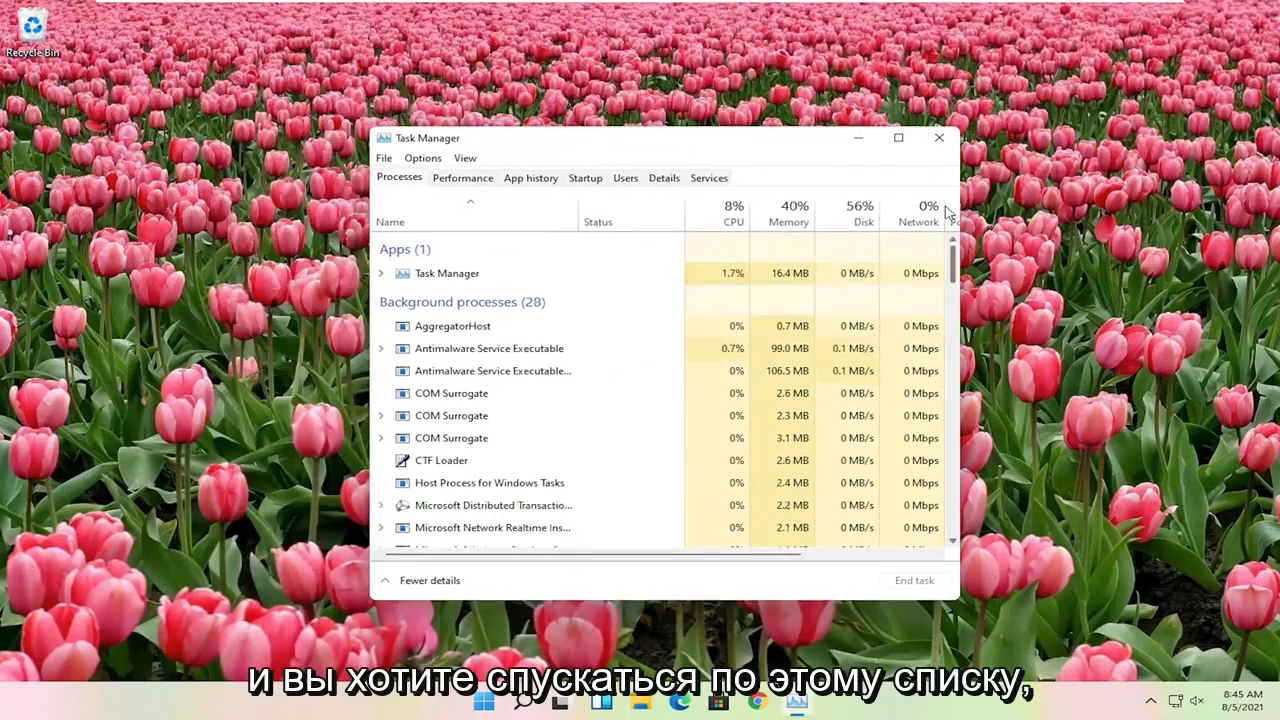
scroll("down", 3)
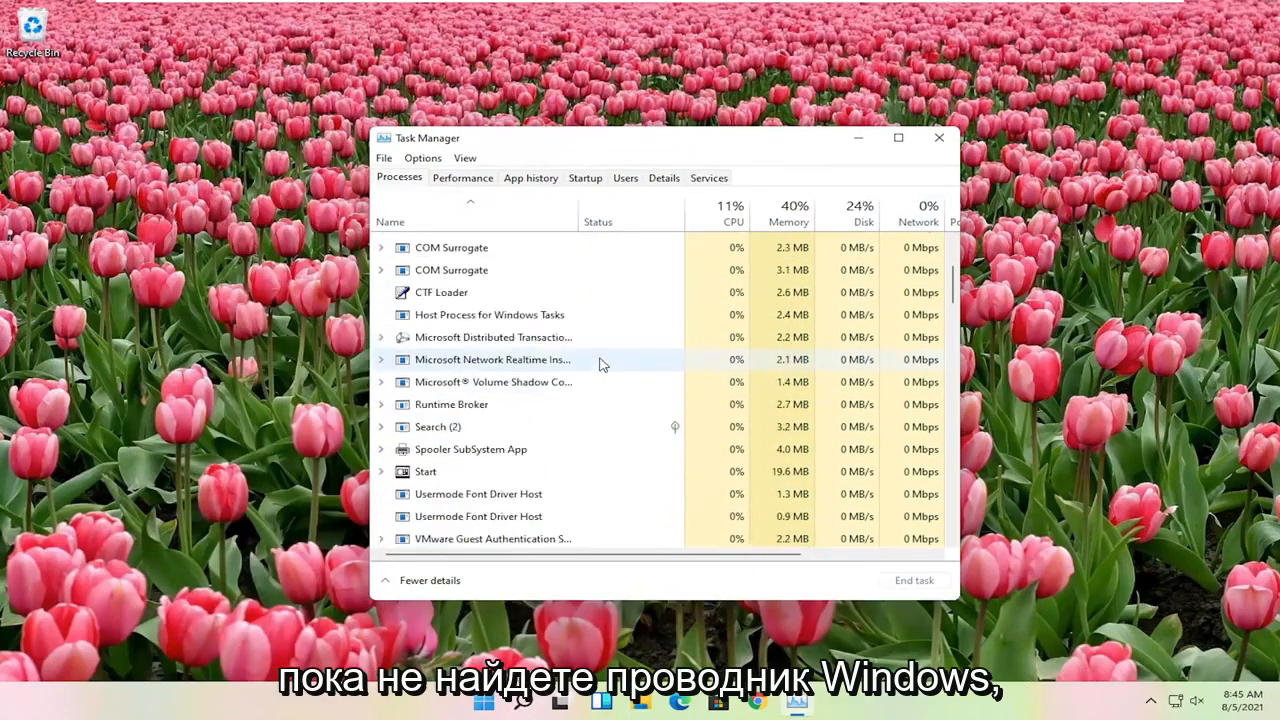
scroll("down", 3)
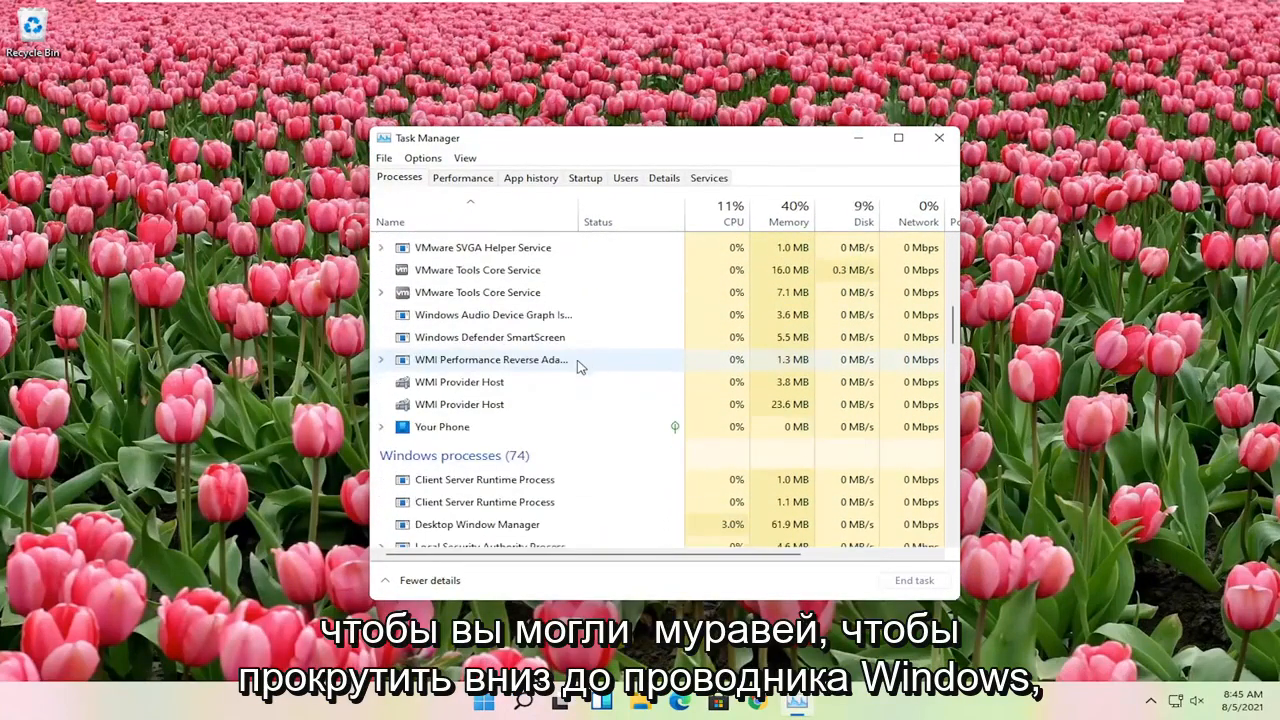
scroll("down", 3)
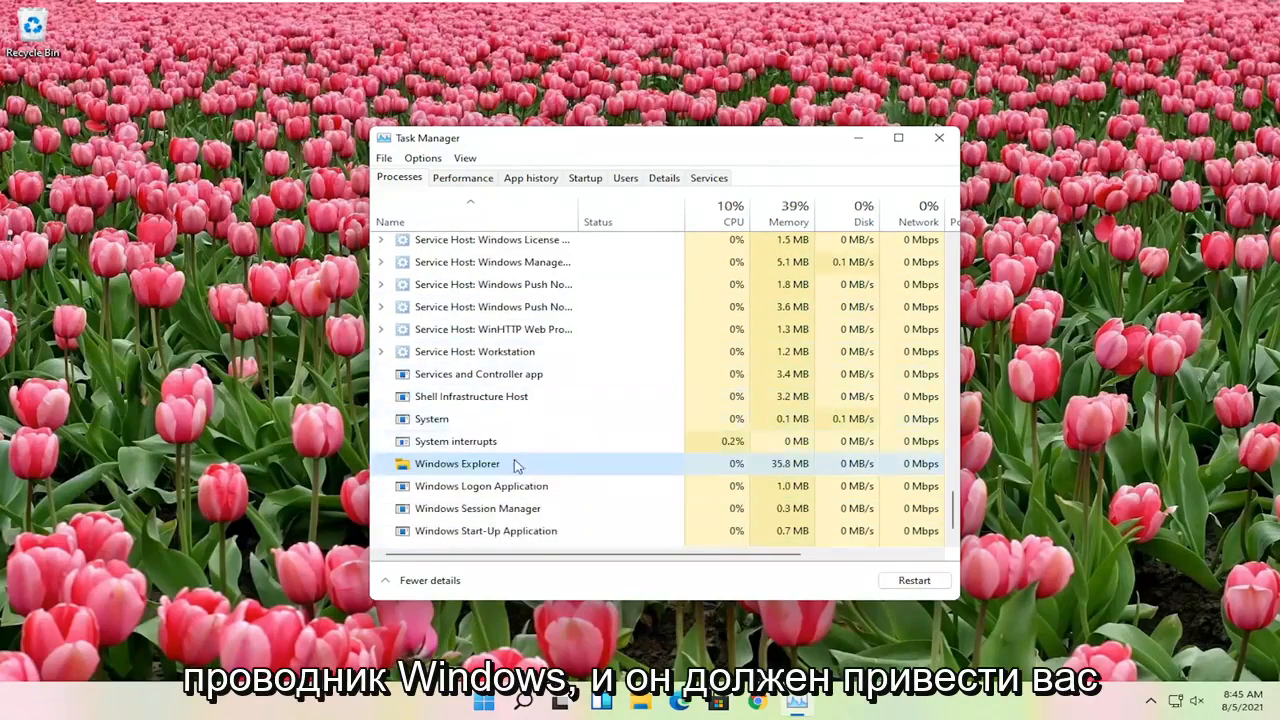
right_click(457, 463)
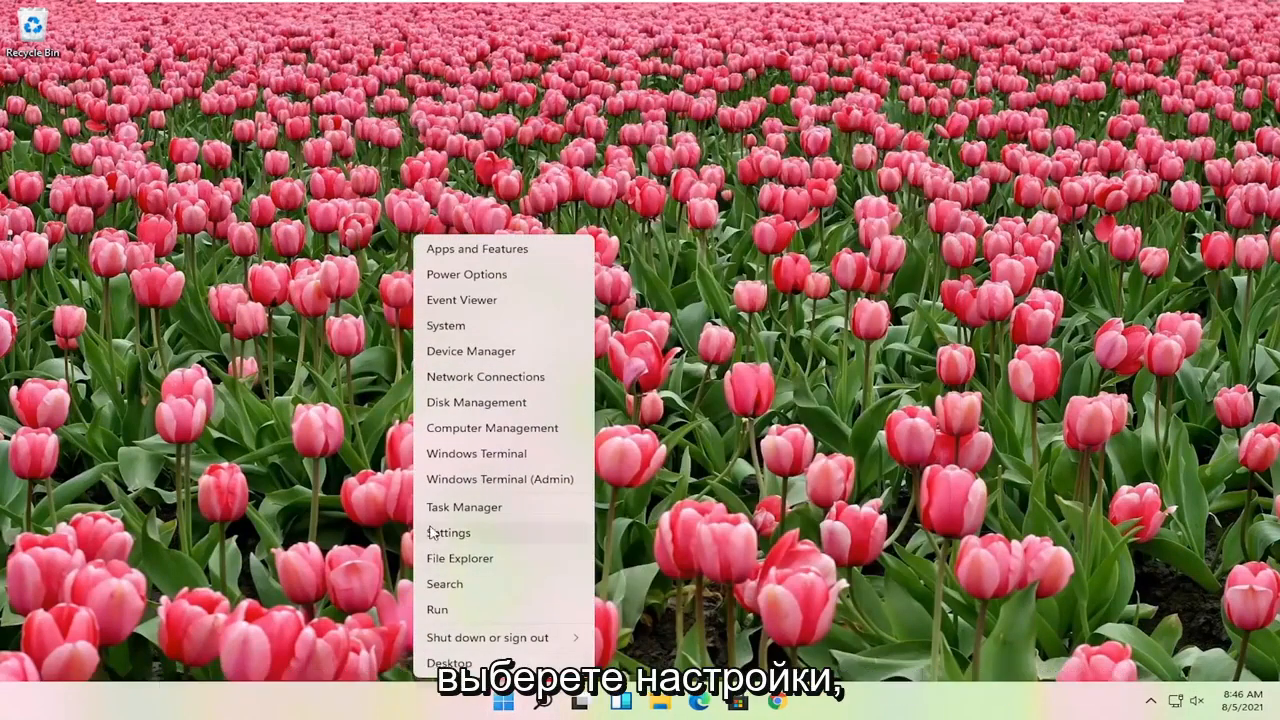
- Open Settings, navigate to Windows Update, and check for updates
left_click(449, 532)
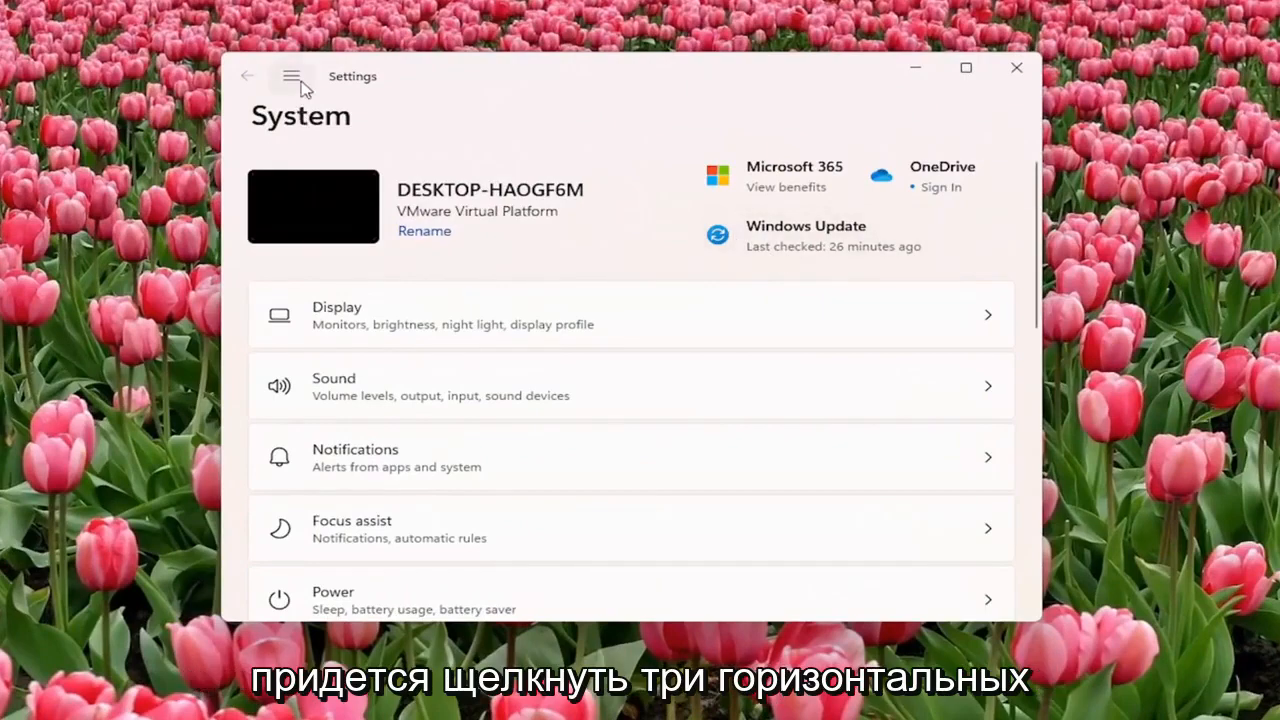
left_click(290, 76)
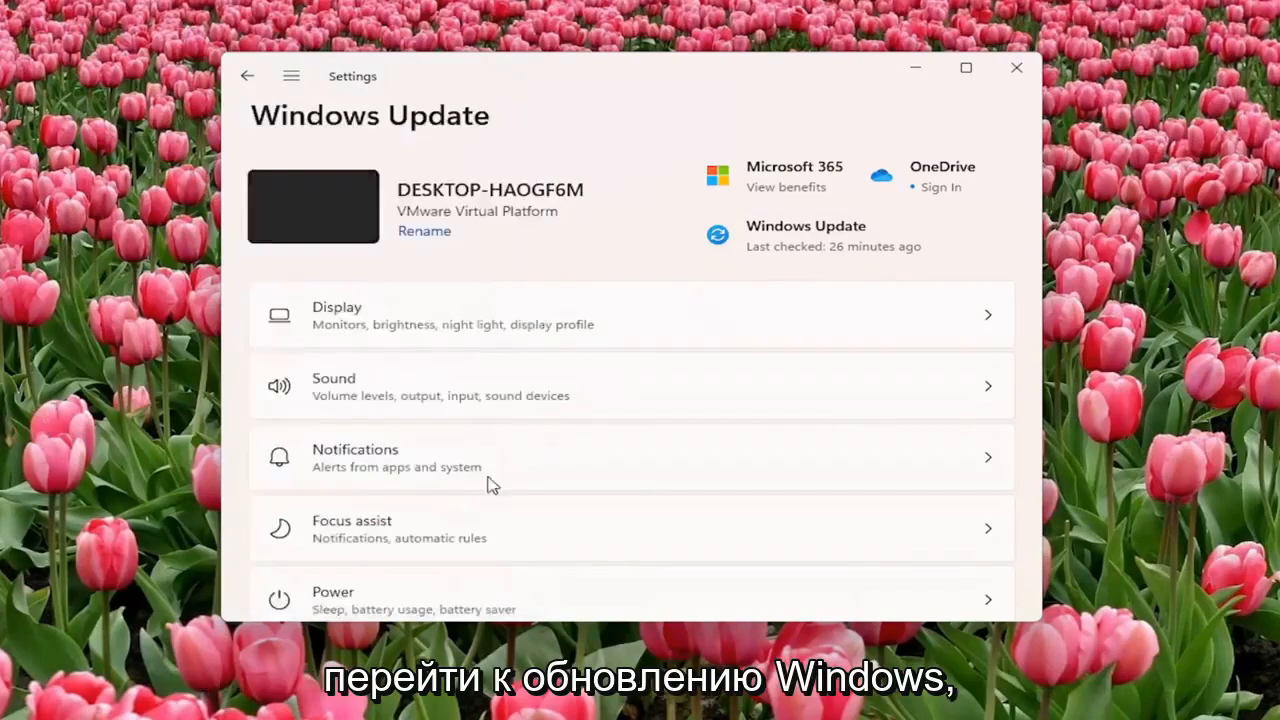
left_click(805, 235)
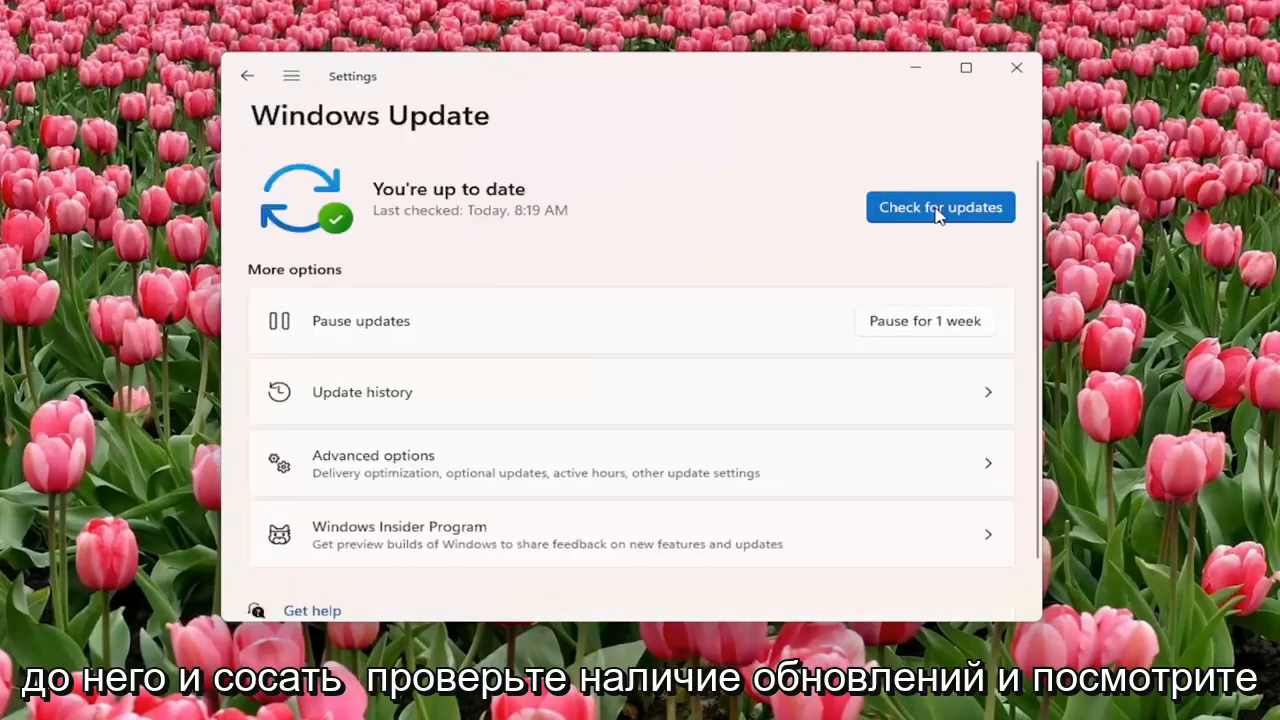
left_click(939, 207)
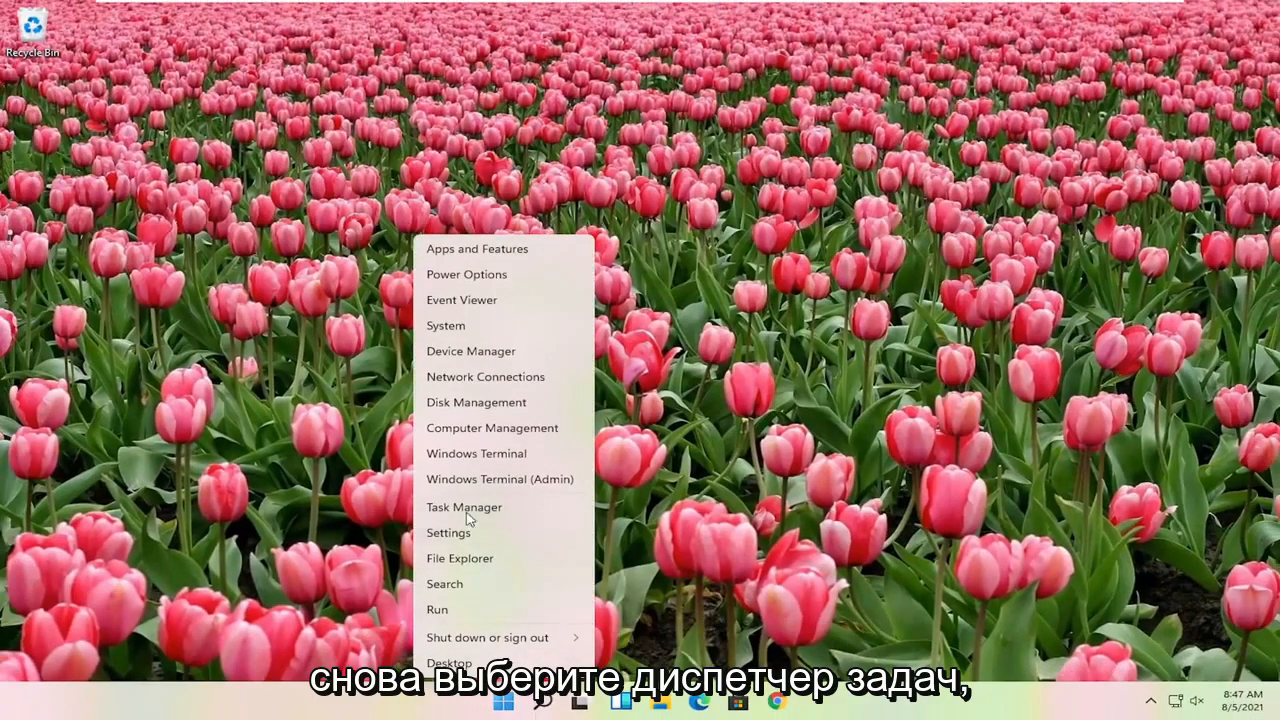
- Open Task Manager's Run new task dialog and enable administrative privileges for cmd
left_click(464, 507)
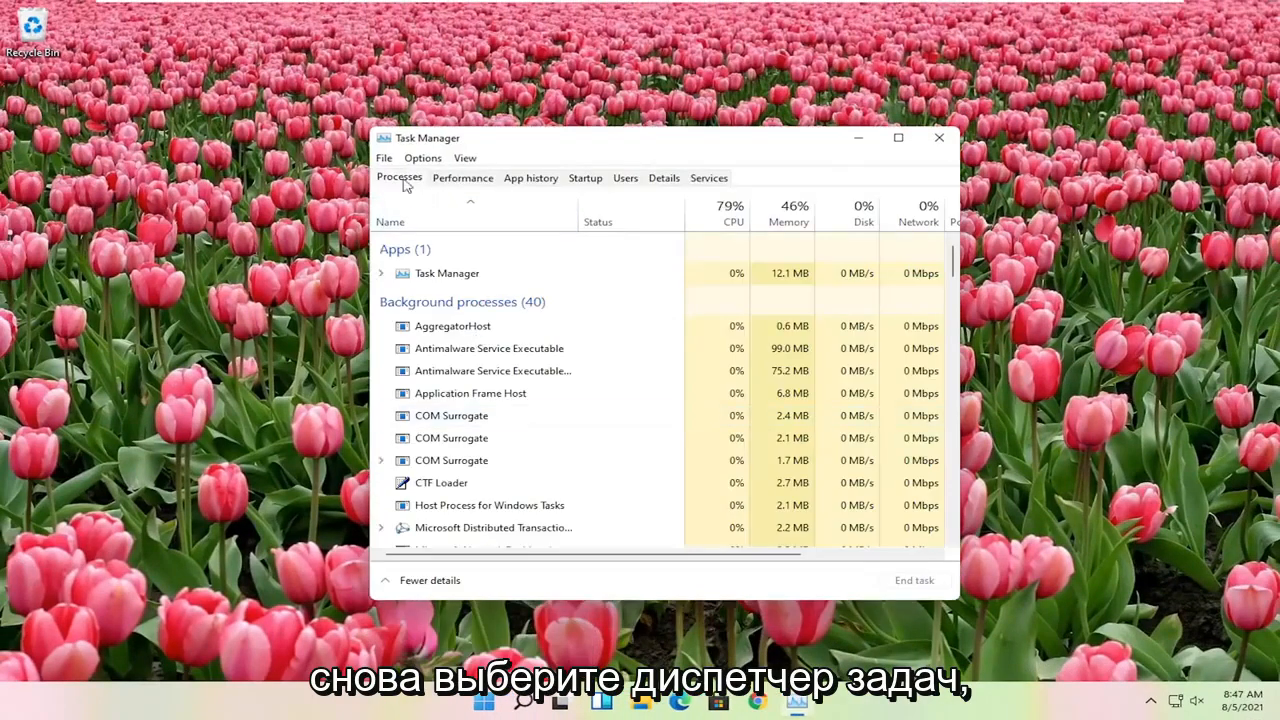
left_click(384, 158)
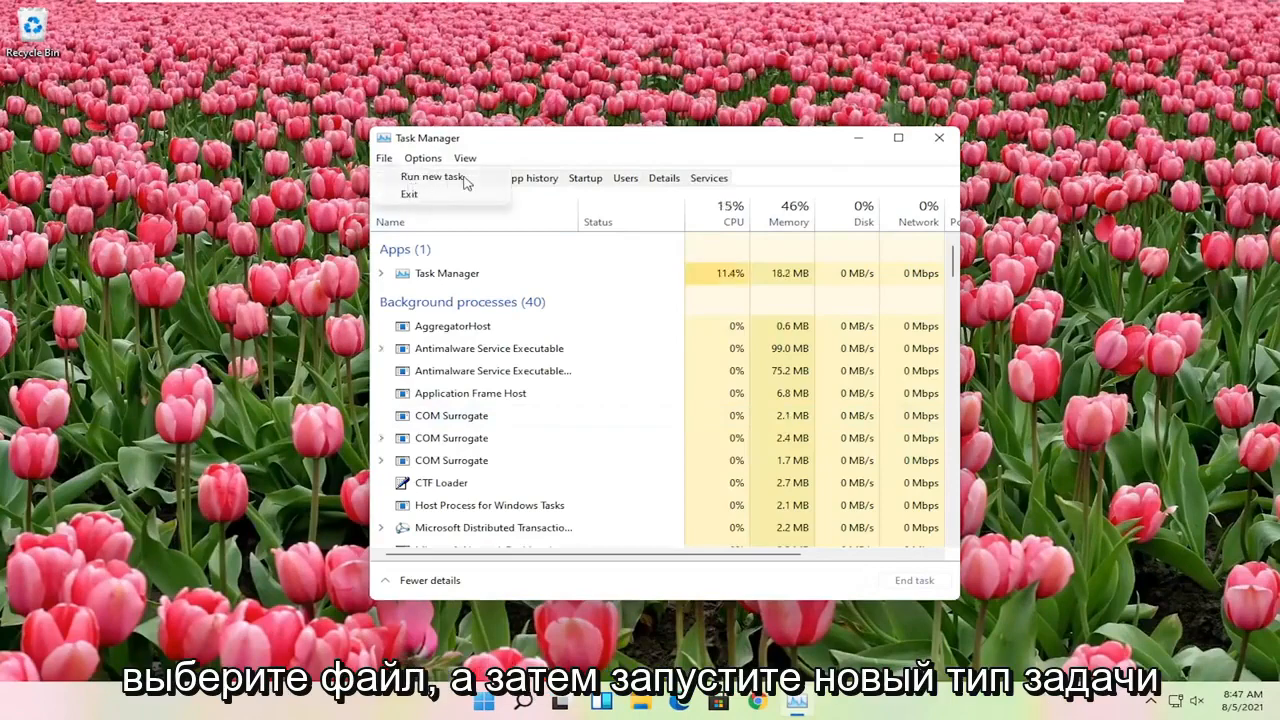
left_click(432, 177)
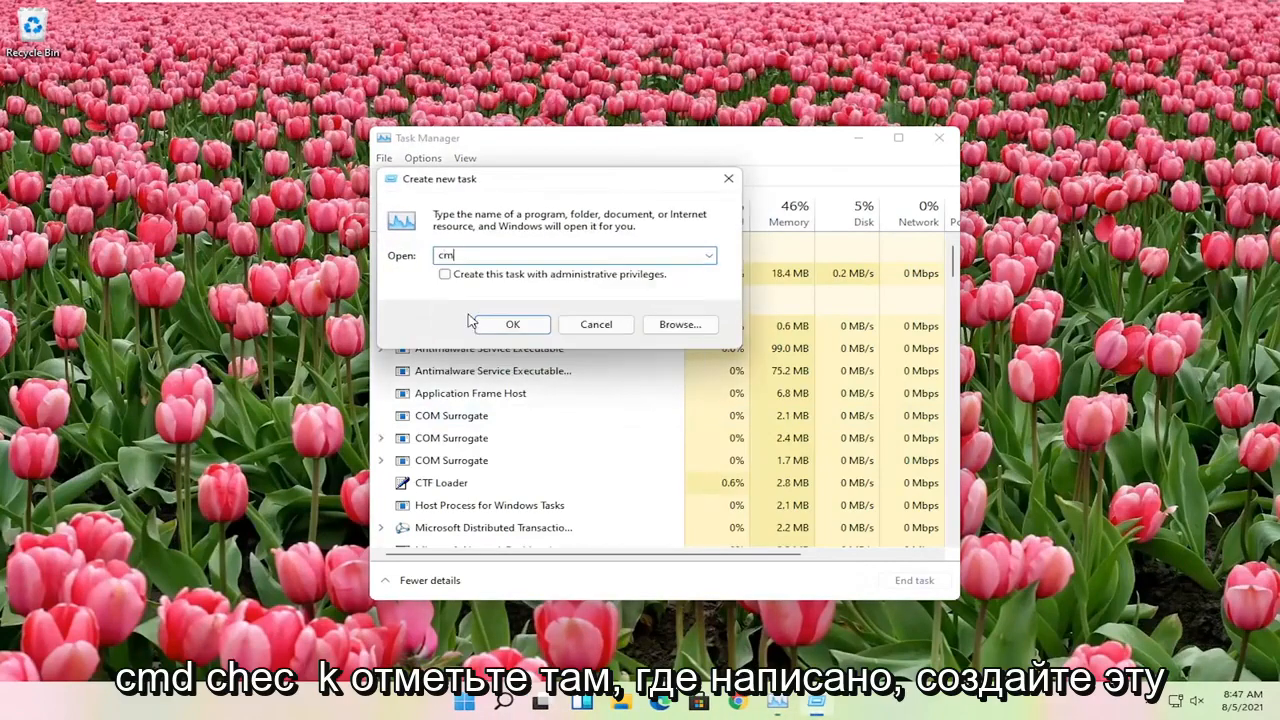
left_click(444, 274)
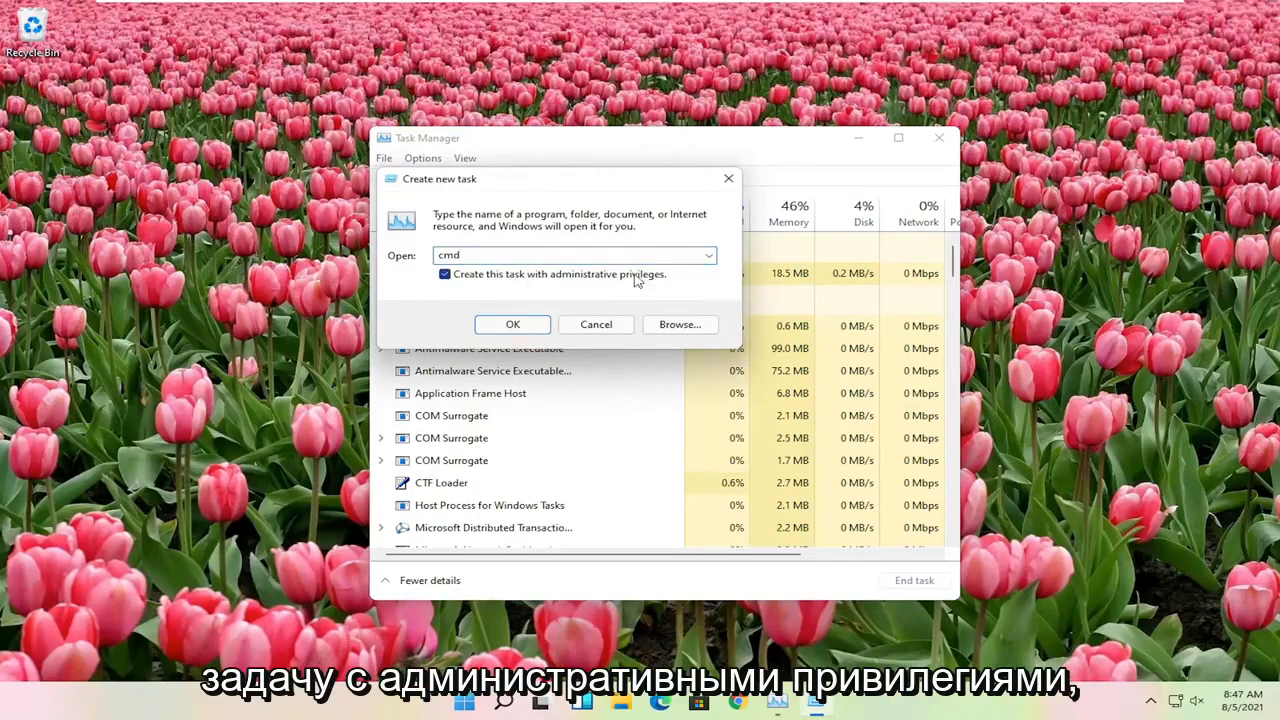
- Launch the elevated Command Prompt and enter 'sfc /scannow' at the prompt
left_click(512, 324)
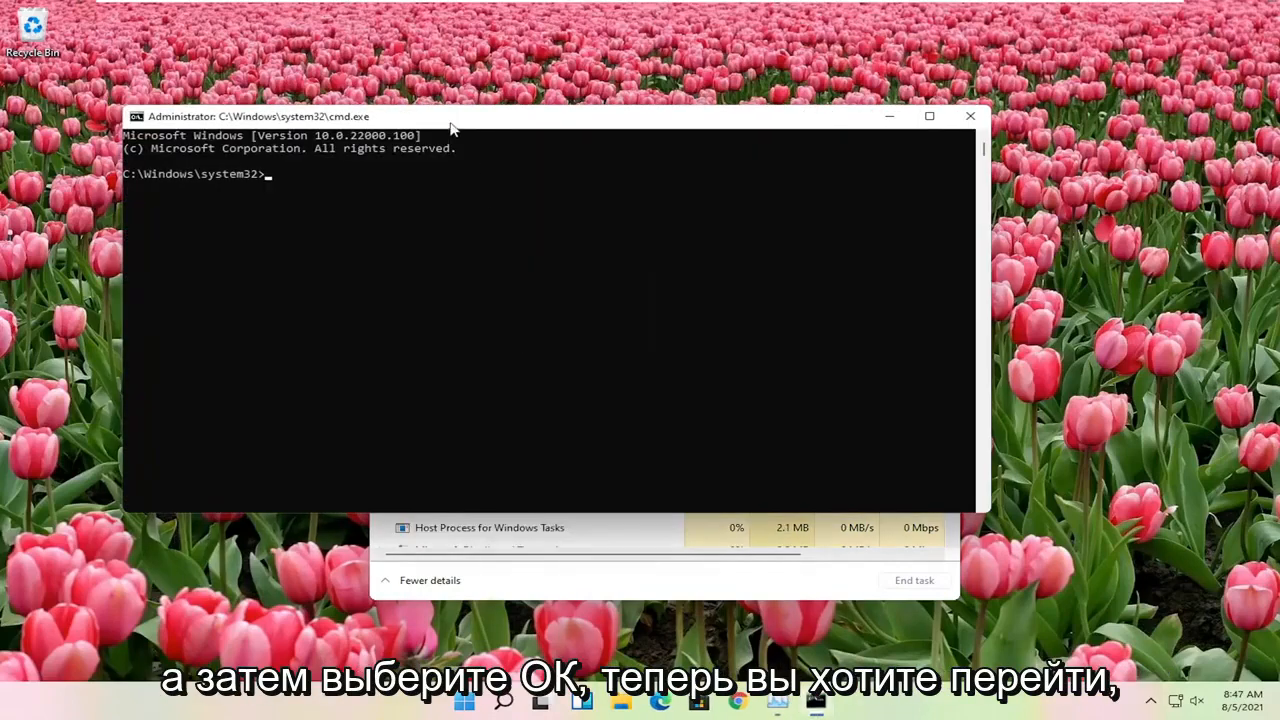
type("sfc /s")
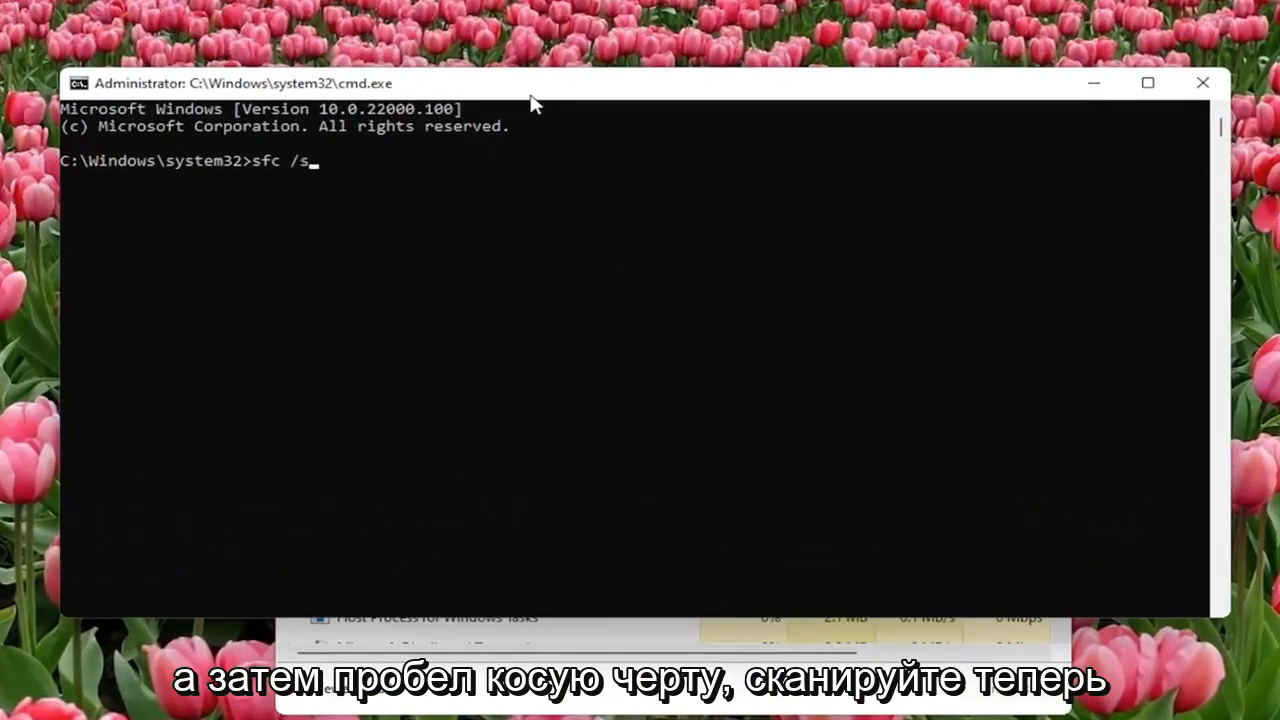
type("cannow")
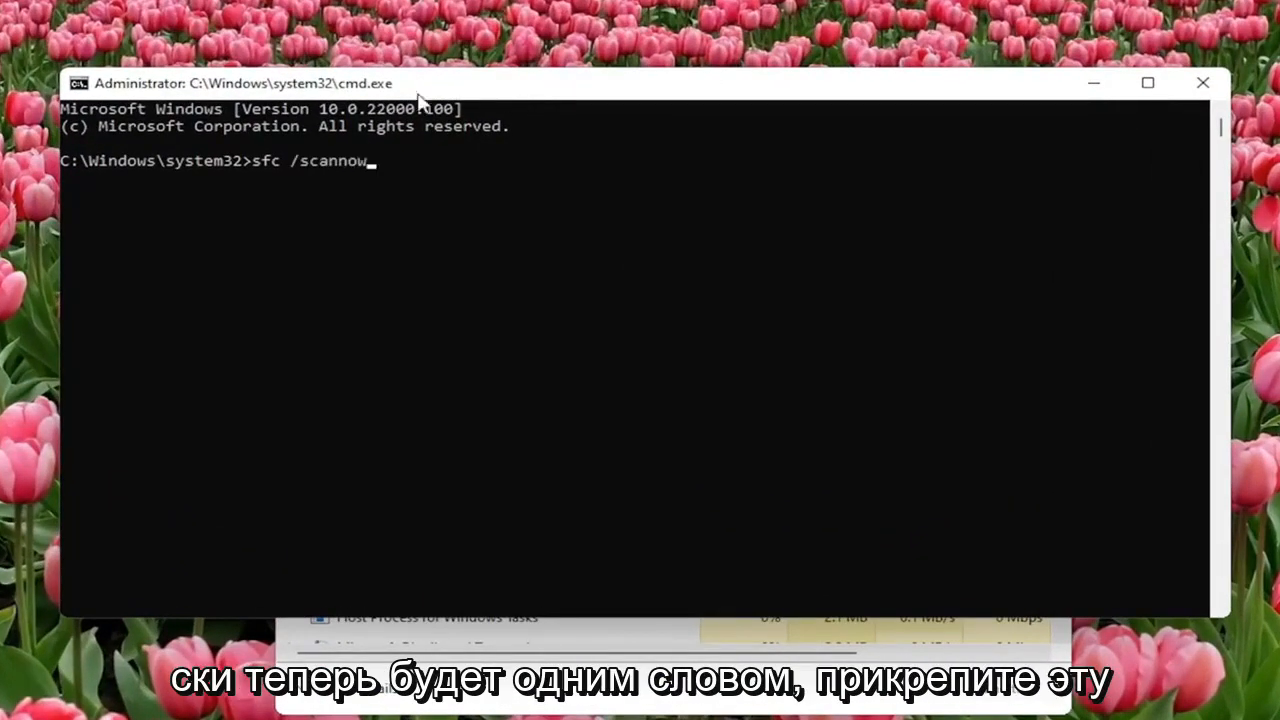
mouse_move(290, 200)
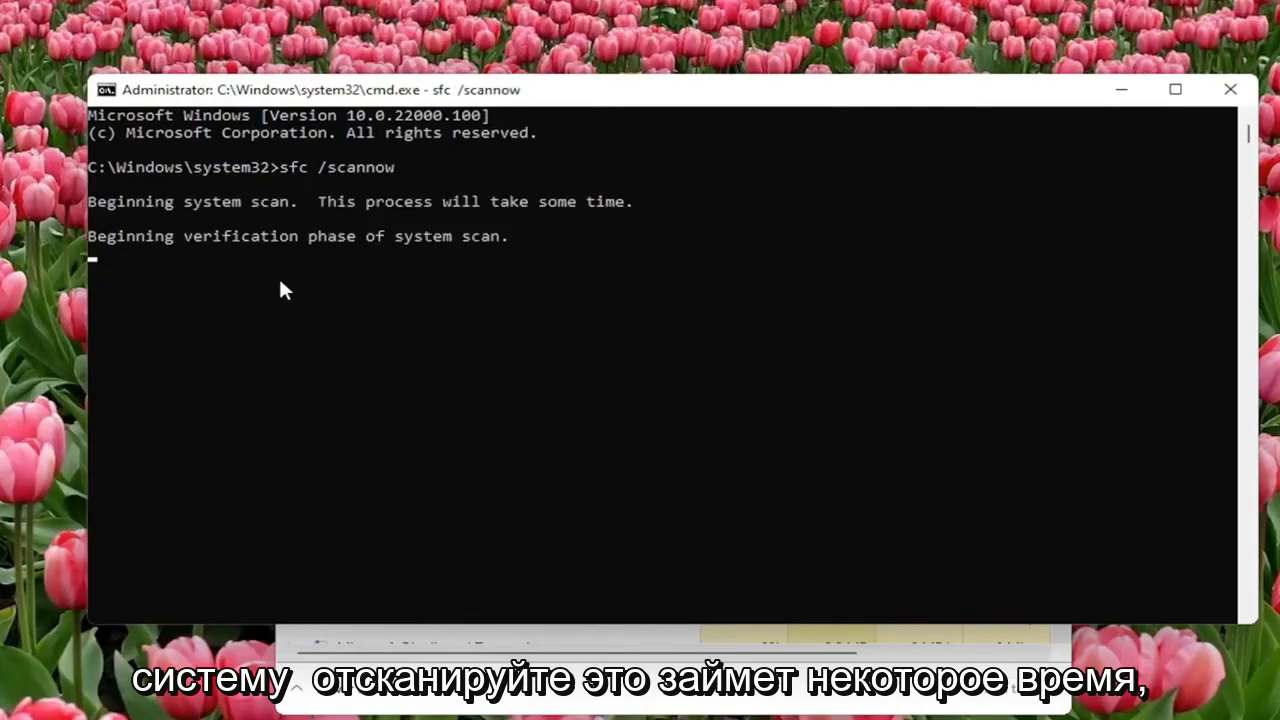
mouse_move(350, 367)
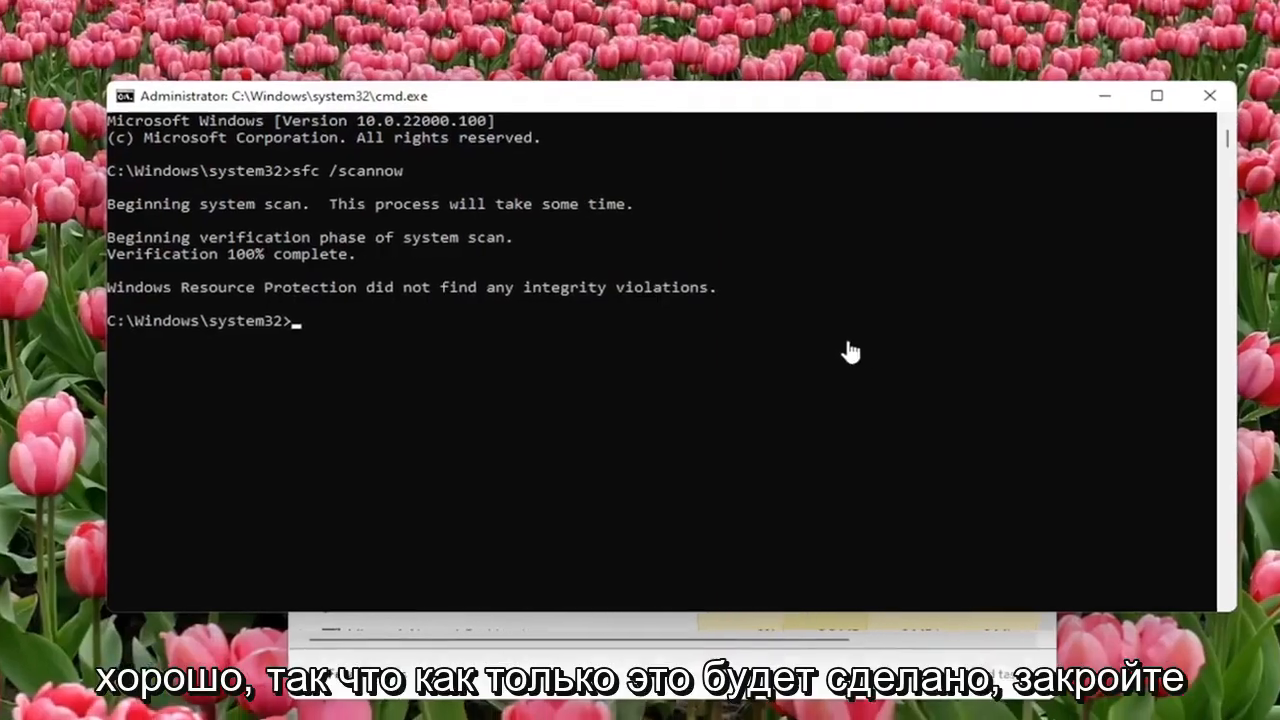
- Close the finished Command Prompt window and restart Windows
left_click(1209, 95)
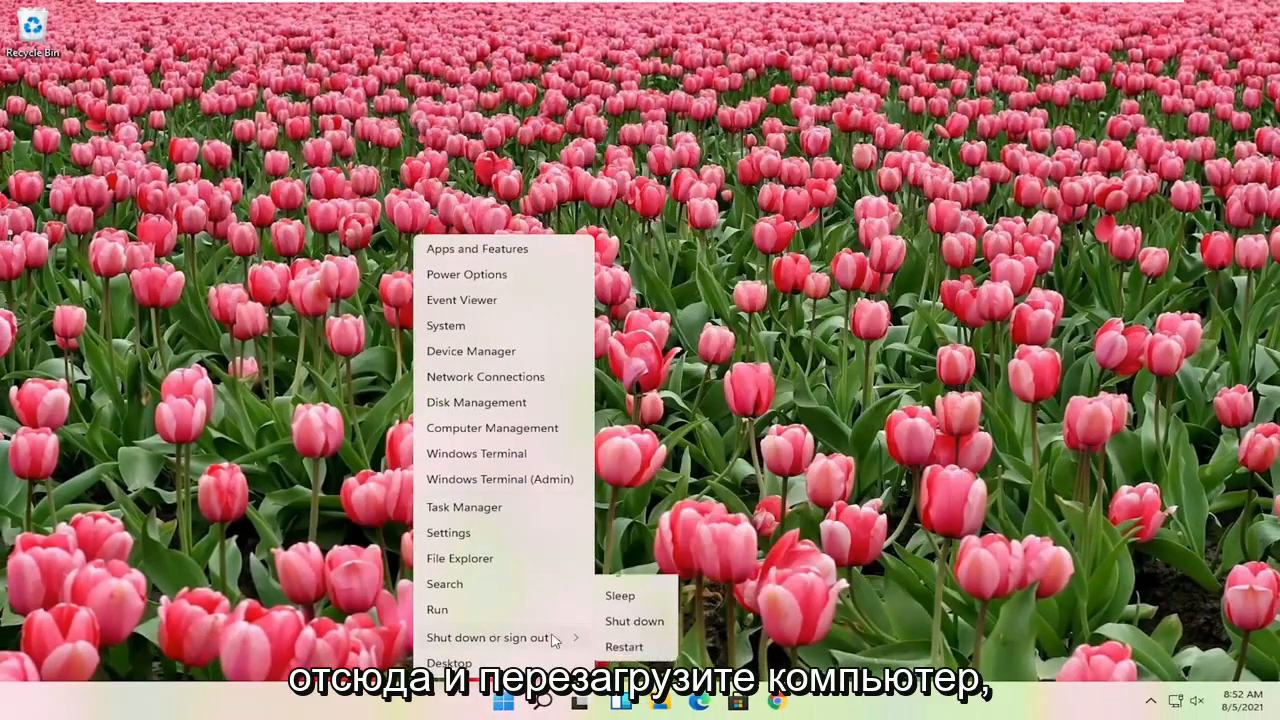
left_click(623, 646)
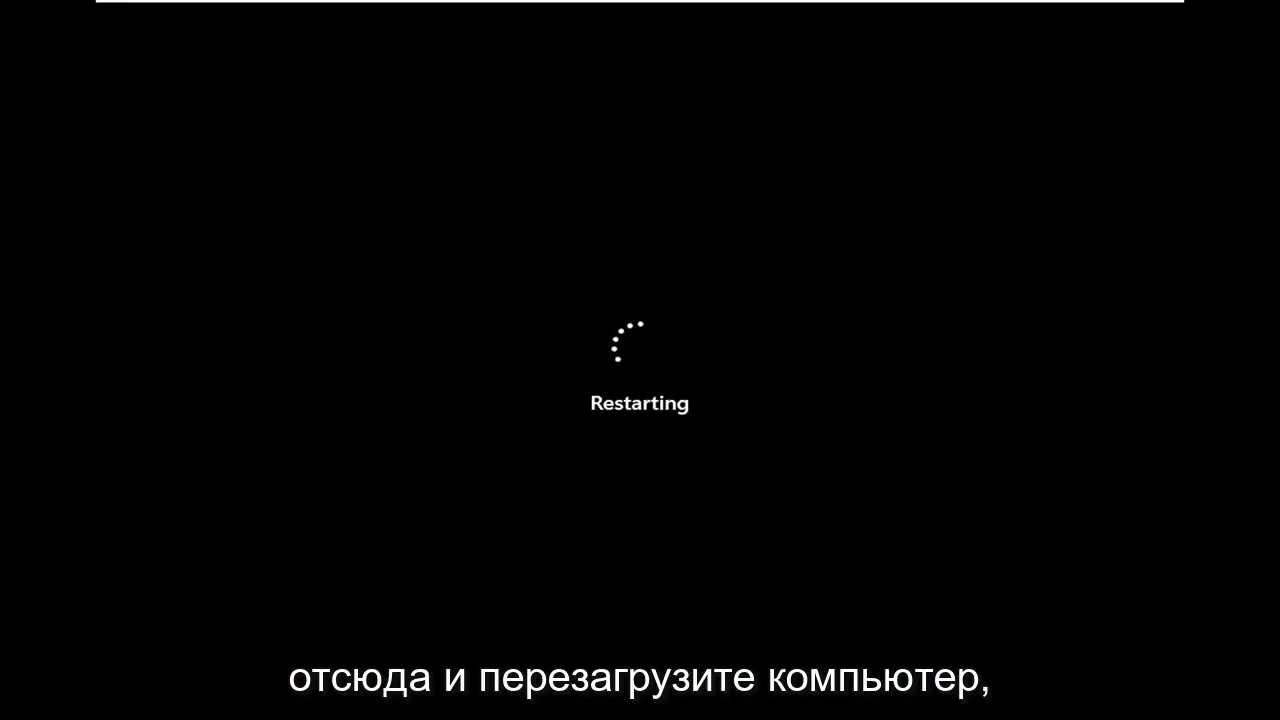